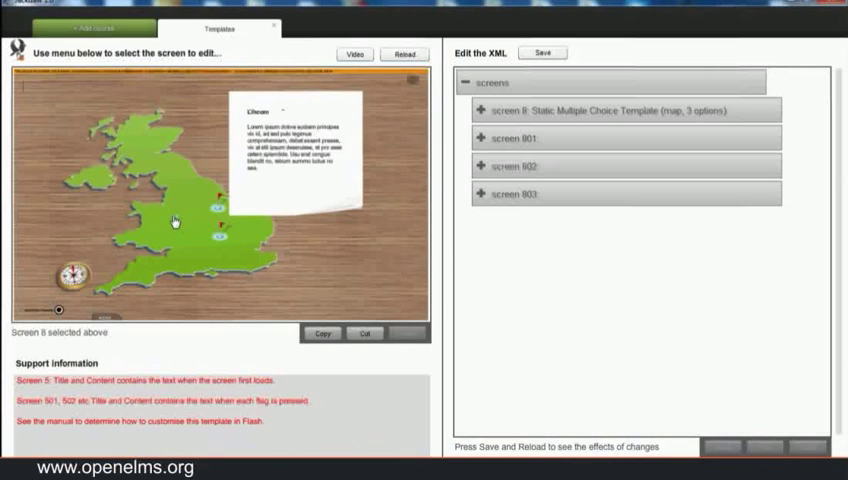
# Preview the Manchester and Birmingham flag pop-up cards on the UK map.
pyautogui.click(221, 240)
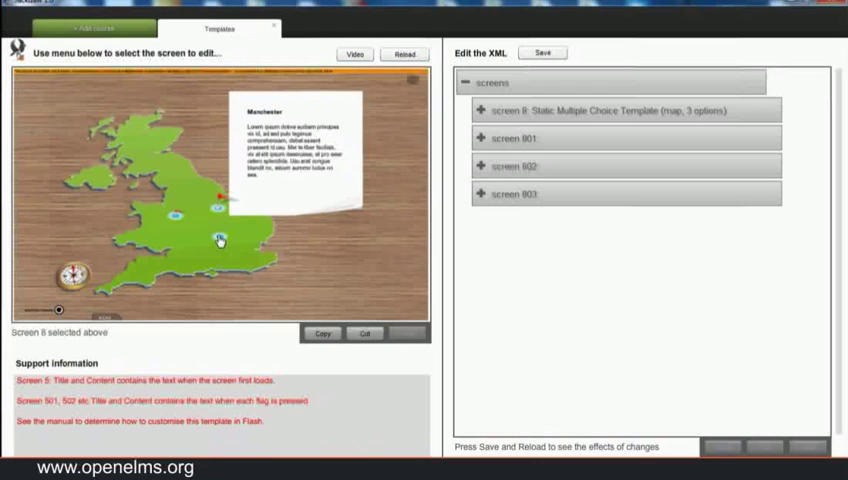
pyautogui.click(178, 204)
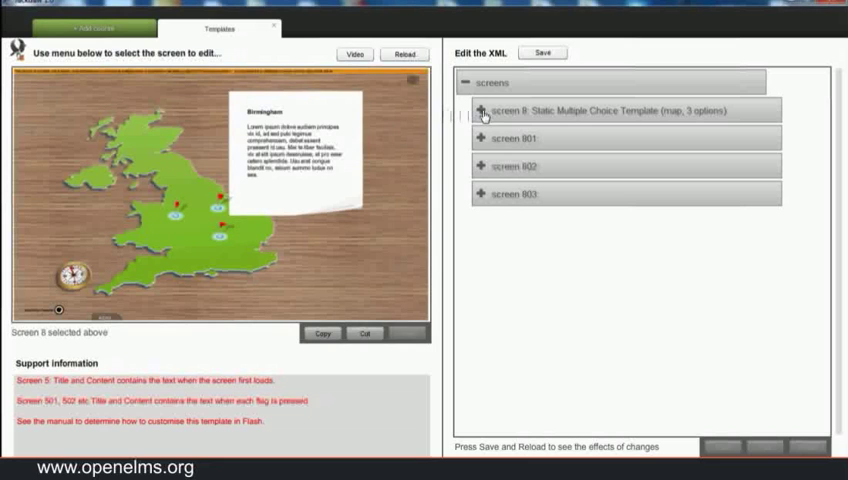
# Expand screen 8 and its img node to reveal swfES_5.swf at 550 by 400 px.
pyautogui.click(483, 110)
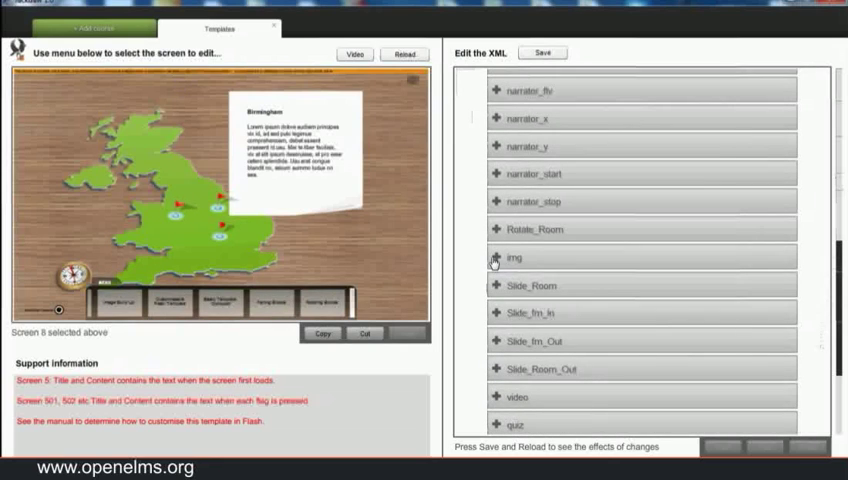
pyautogui.click(513, 257)
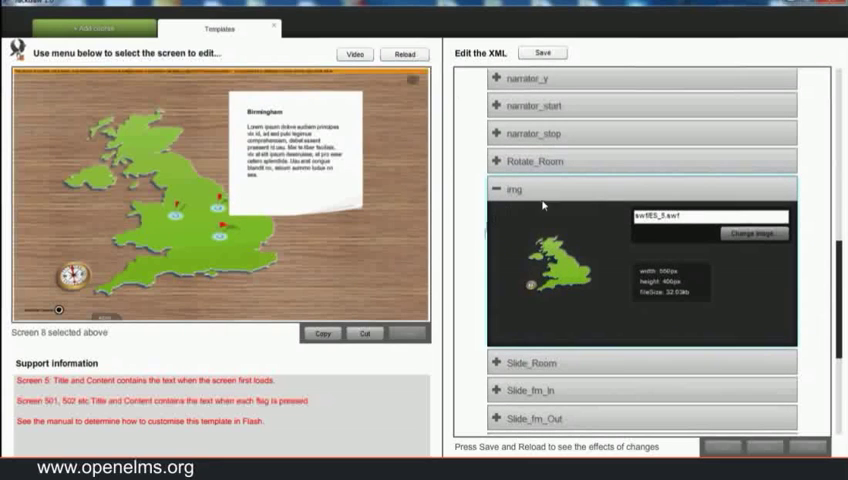